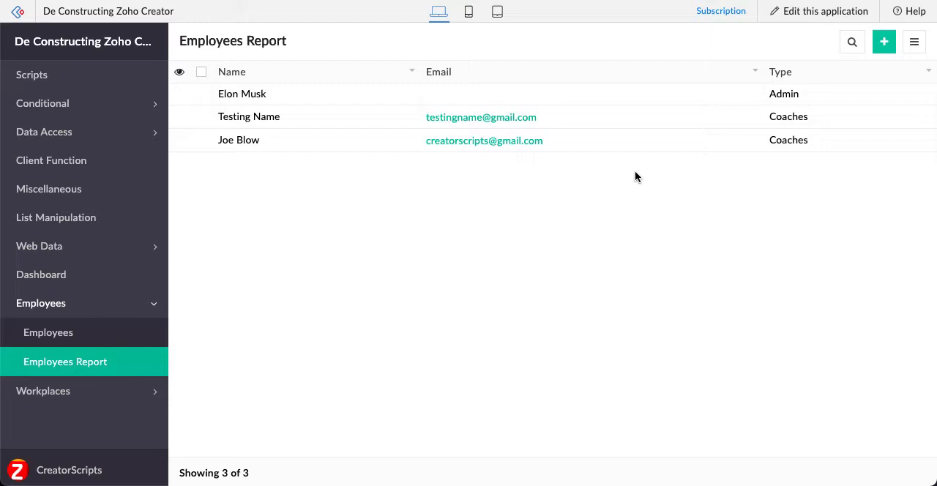
{"action": "mouse_move", "coordinate": [465, 125]}
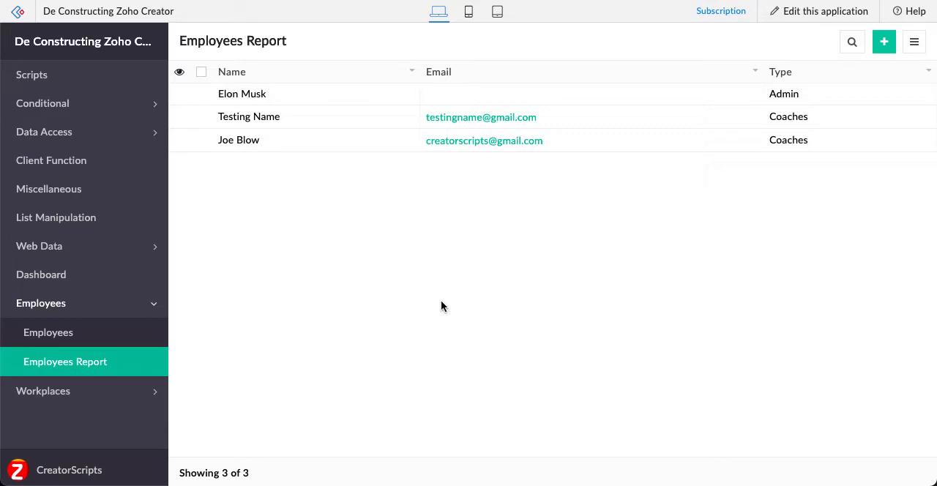
{"action": "mouse_move", "coordinate": [375, 170]}
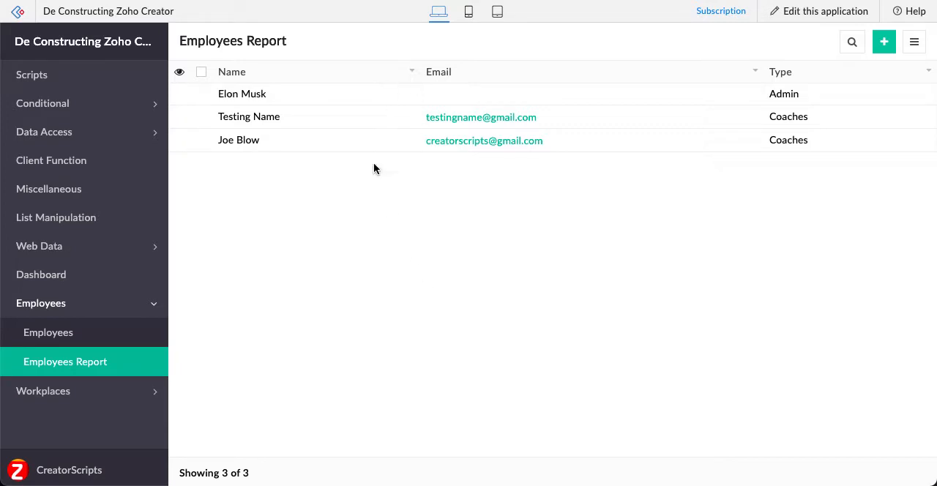
{"action": "mouse_move", "coordinate": [337, 162]}
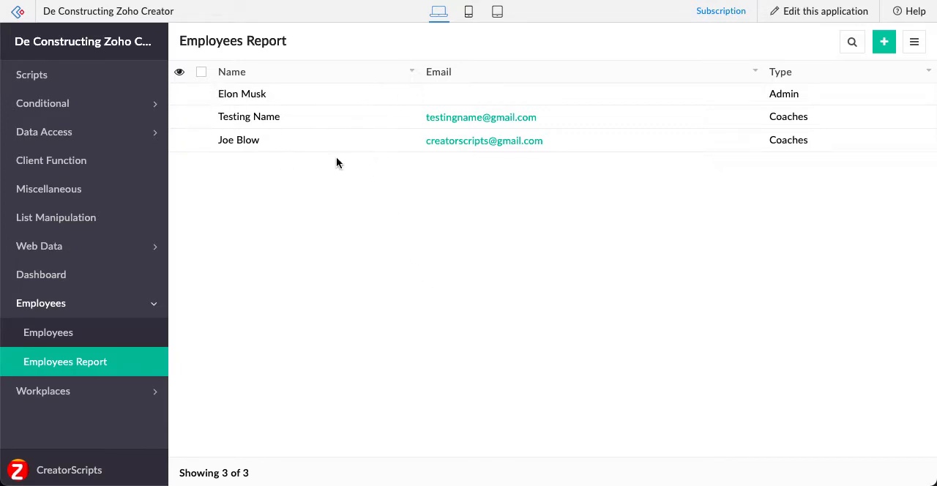
{"action": "mouse_move", "coordinate": [457, 182]}
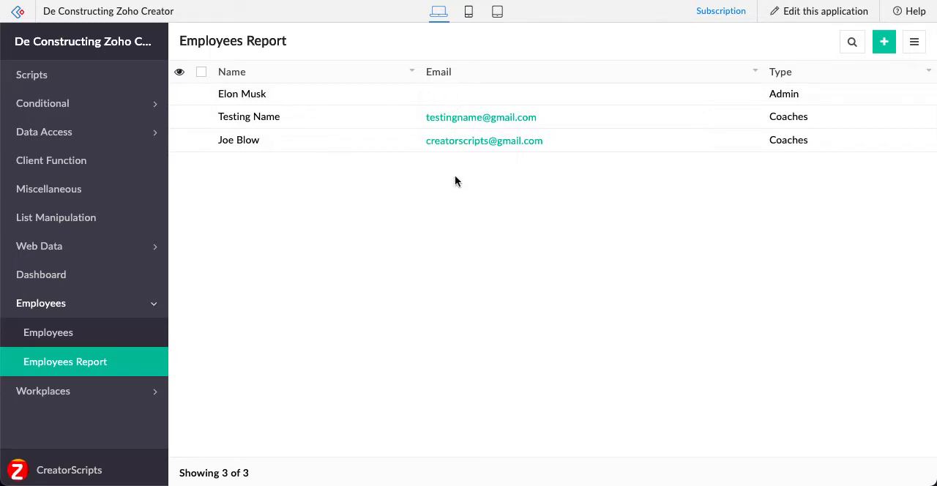
{"action": "mouse_move", "coordinate": [439, 158]}
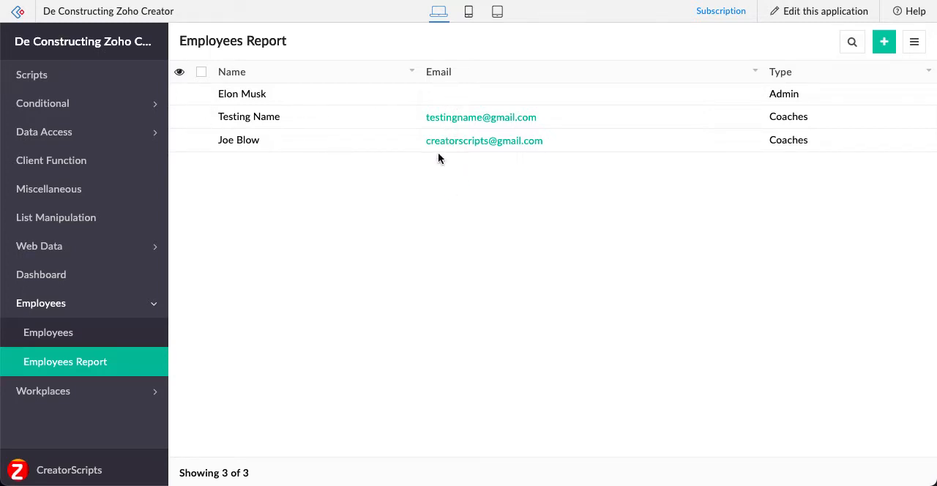
{"action": "mouse_move", "coordinate": [269, 120]}
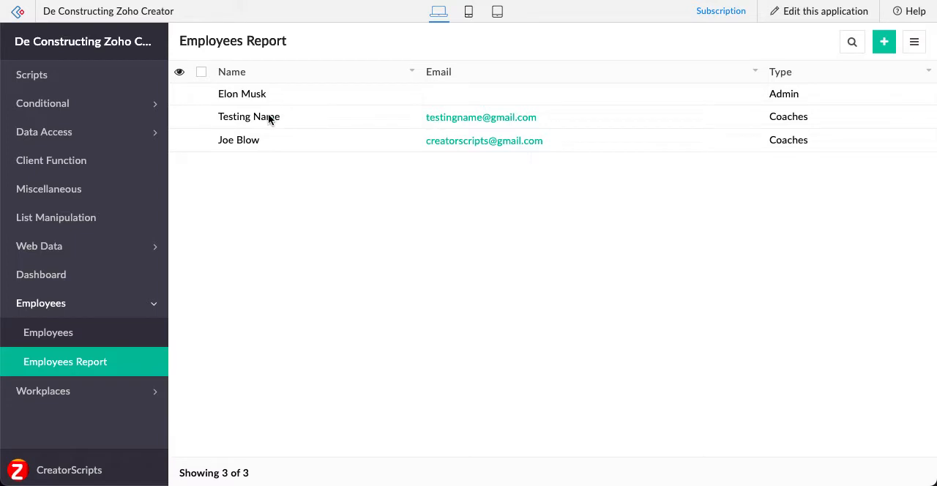
{"action": "mouse_move", "coordinate": [419, 133]}
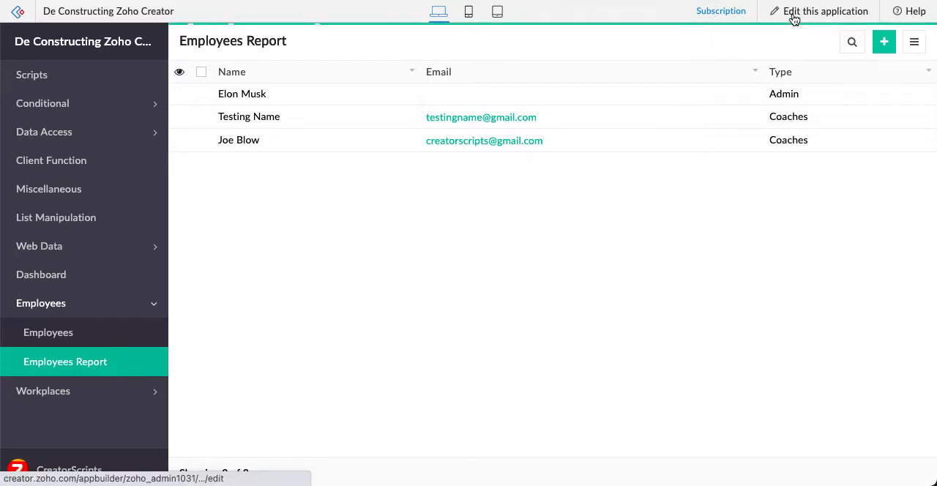
Step: Edit the application and reach the Employees report's Configure Fields for Web, listing Name, Email and Type
{"action": "left_click", "coordinate": [822, 12]}
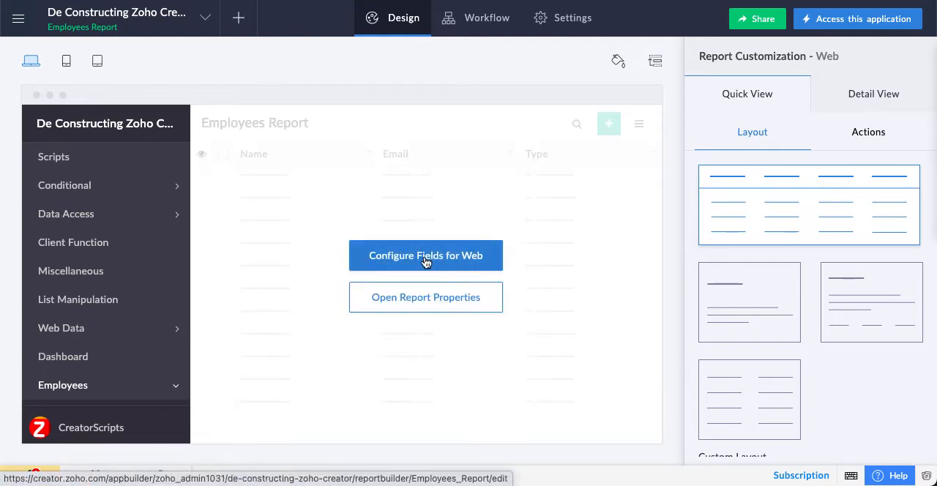
{"action": "left_click", "coordinate": [424, 255]}
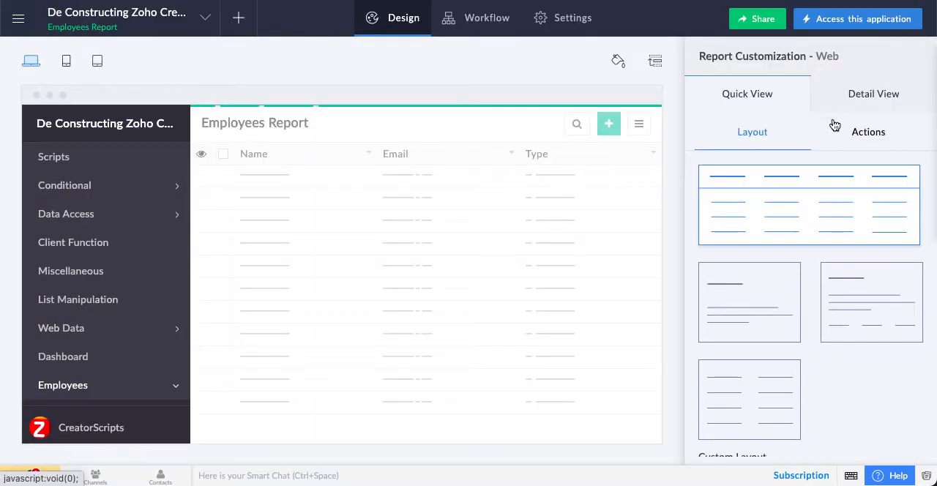
{"action": "left_click", "coordinate": [868, 132]}
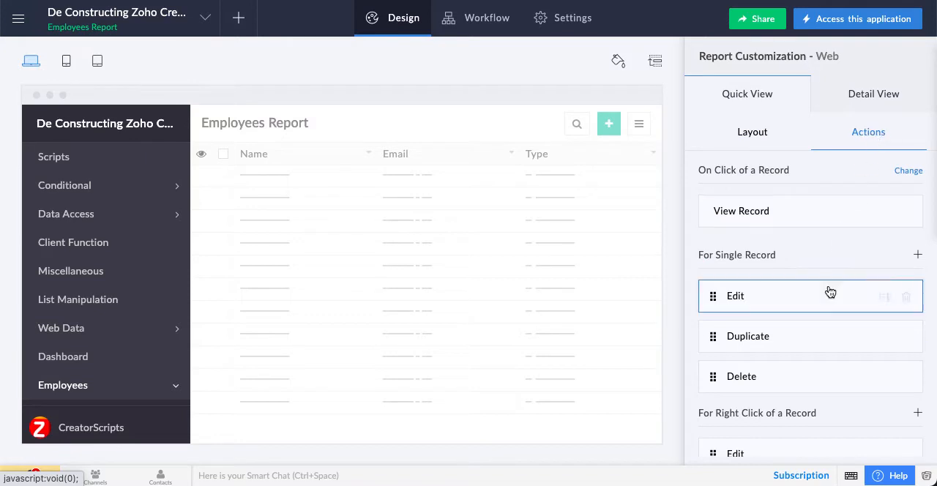
{"action": "scroll", "scroll_direction": "down", "scroll_amount": 3}
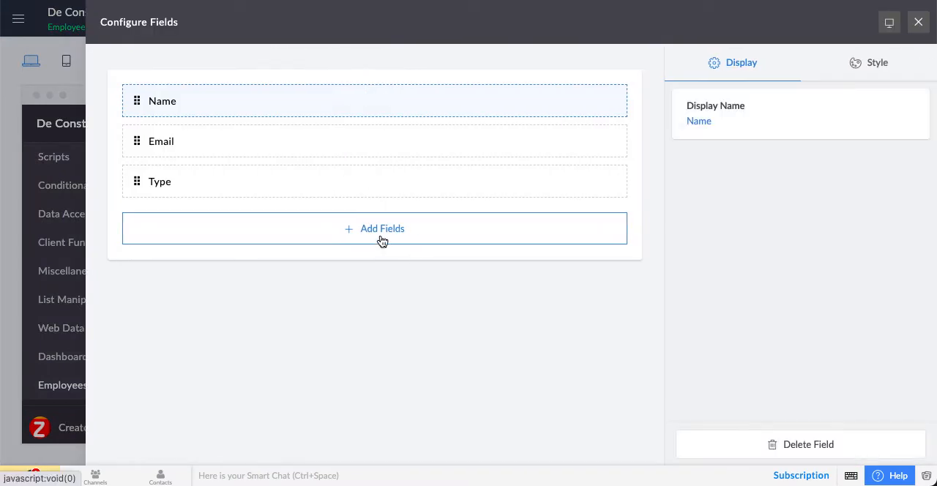
Step: Add a new per-record button via Add Fields > Buttons and name the action item 'Send Email'
{"action": "left_click", "coordinate": [373, 228]}
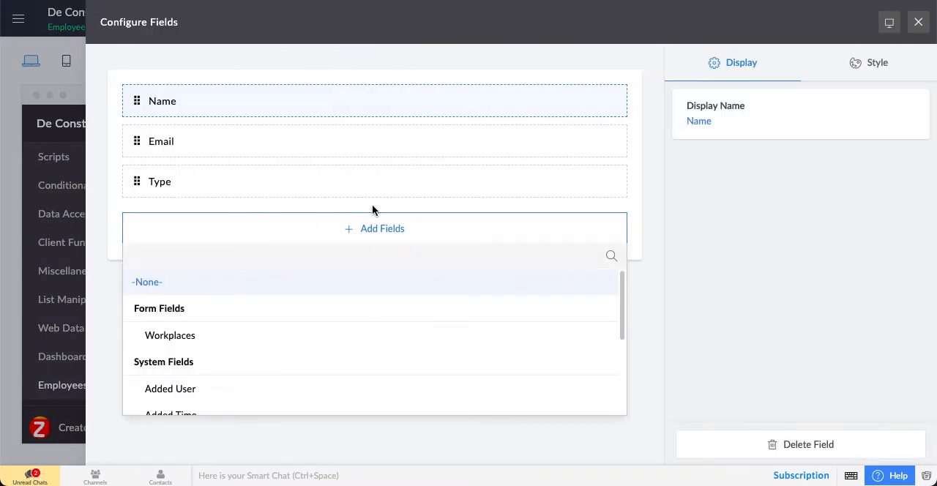
{"action": "scroll", "scroll_direction": "down", "scroll_amount": 3}
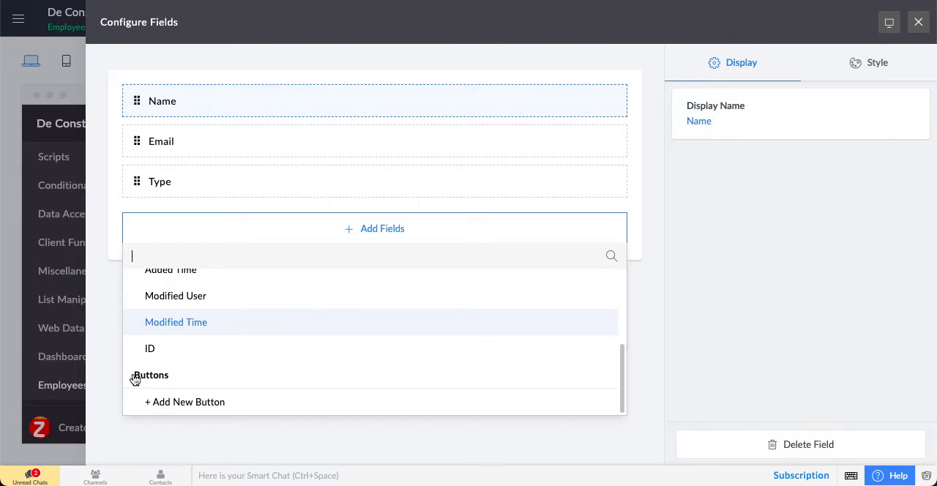
{"action": "left_click", "coordinate": [176, 322]}
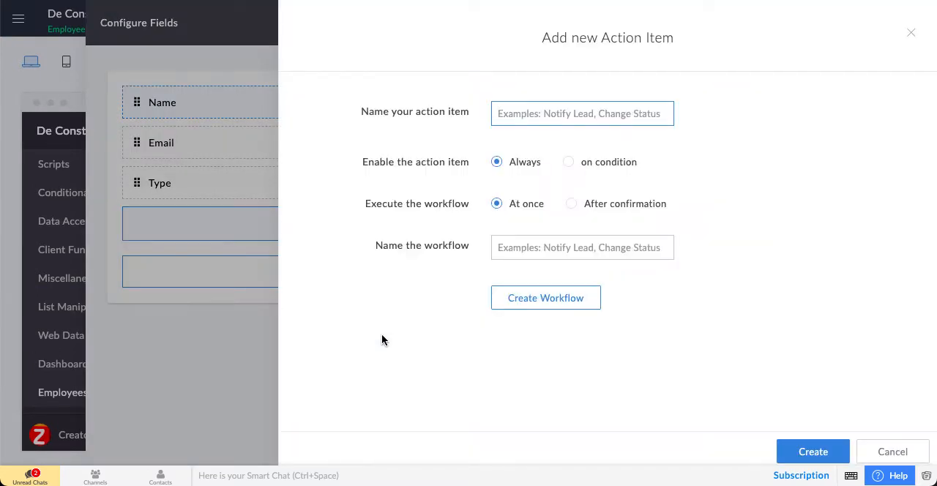
{"action": "type", "text": "Email"}
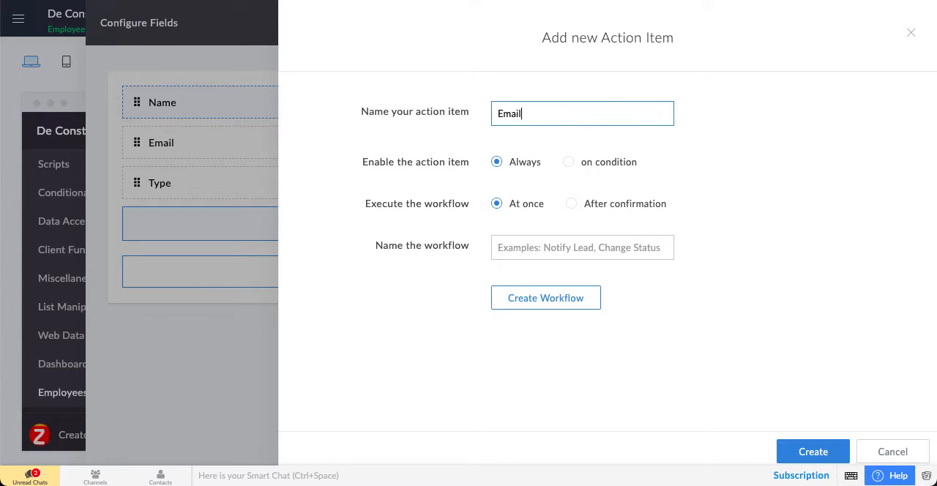
{"action": "type", "text": "Send"}
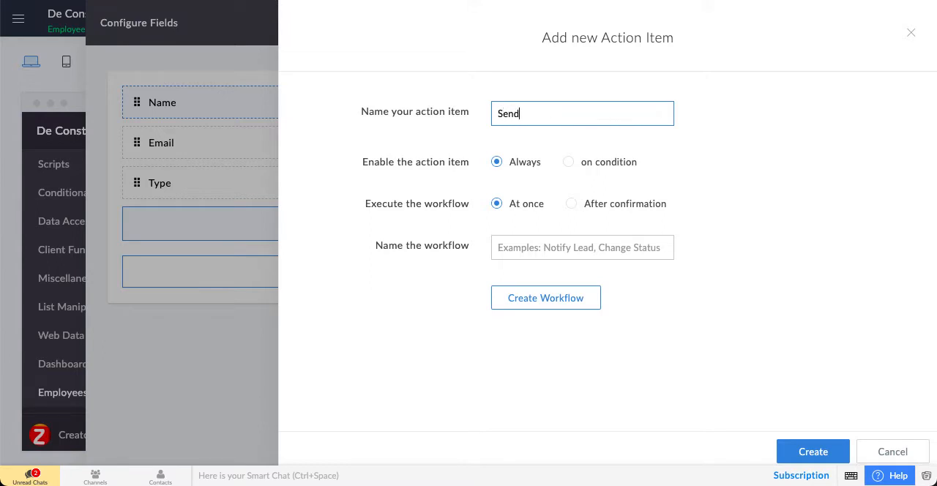
{"action": "type", "text": "Email"}
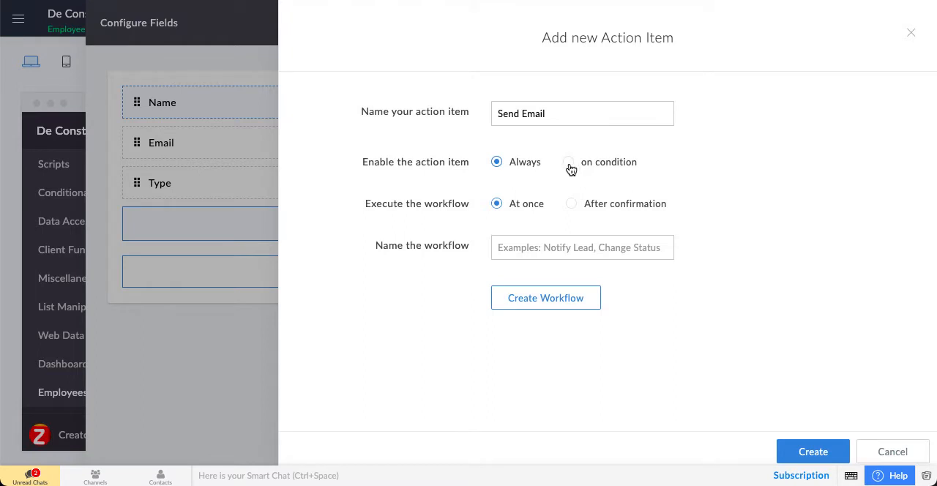
Step: Enable the button only when Email is not null, then start adding a second AND condition in Criteria
{"action": "left_click", "coordinate": [568, 161]}
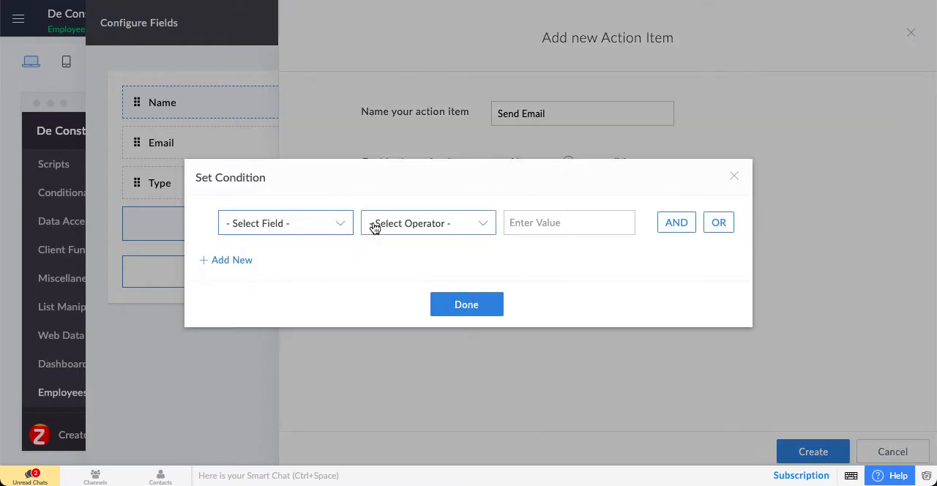
{"action": "left_click", "coordinate": [284, 222]}
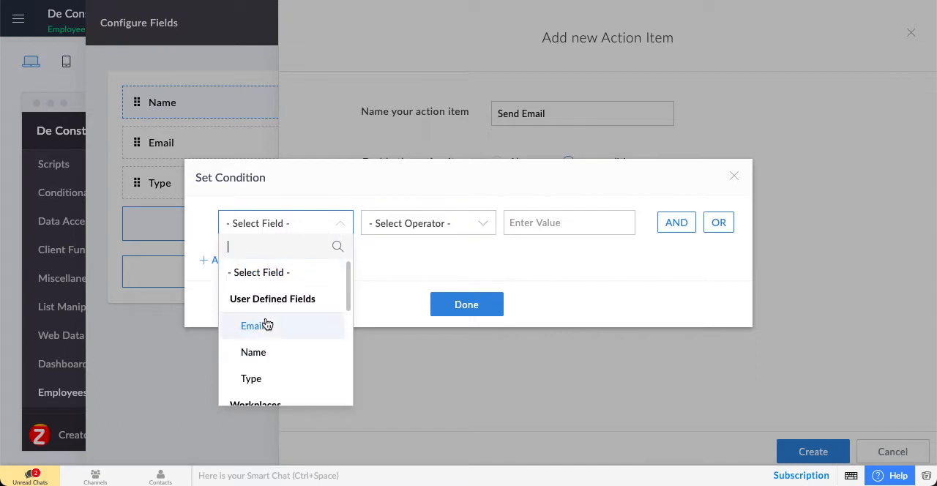
{"action": "mouse_move", "coordinate": [265, 328]}
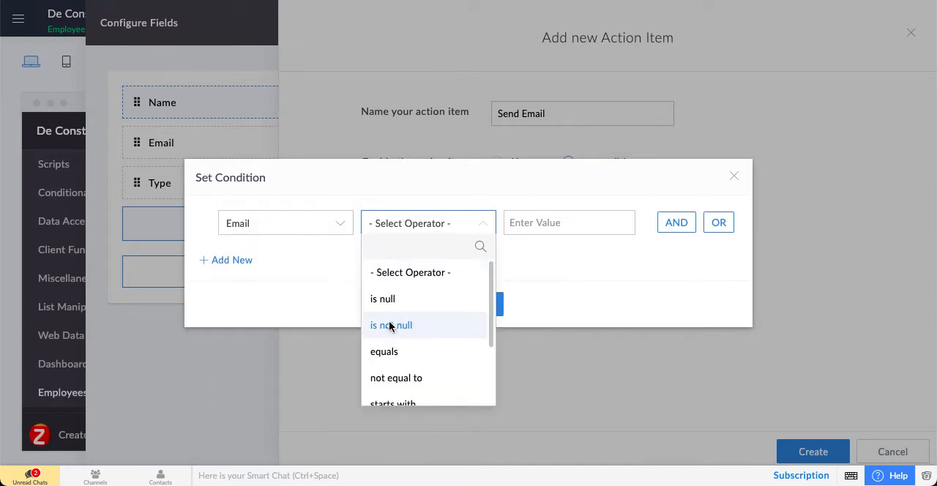
{"action": "left_click", "coordinate": [390, 325]}
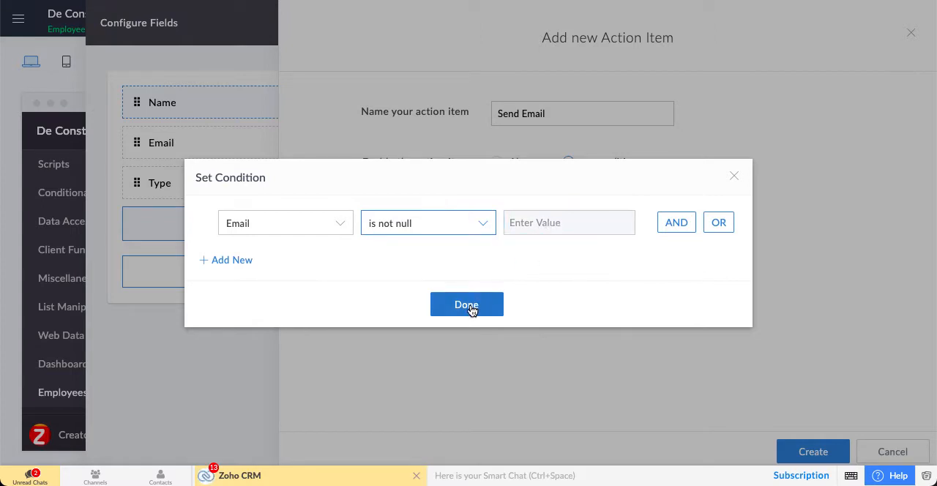
{"action": "left_click", "coordinate": [466, 304]}
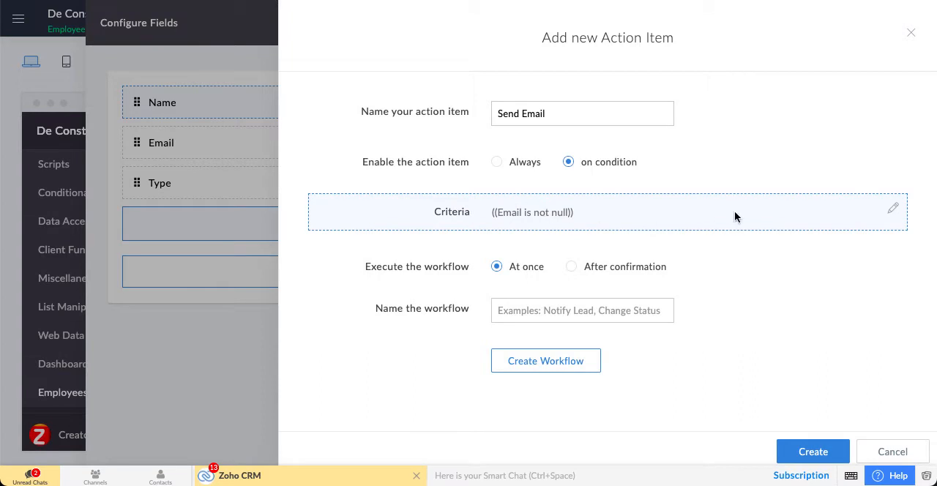
{"action": "left_click", "coordinate": [893, 207]}
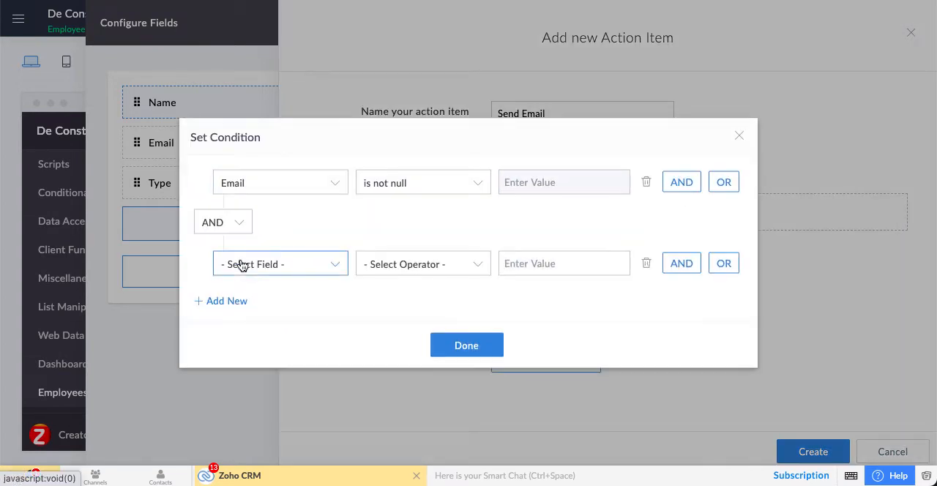
Step: Set the second condition to Email not equal to "" and apply the finished criteria
{"action": "left_click", "coordinate": [281, 264]}
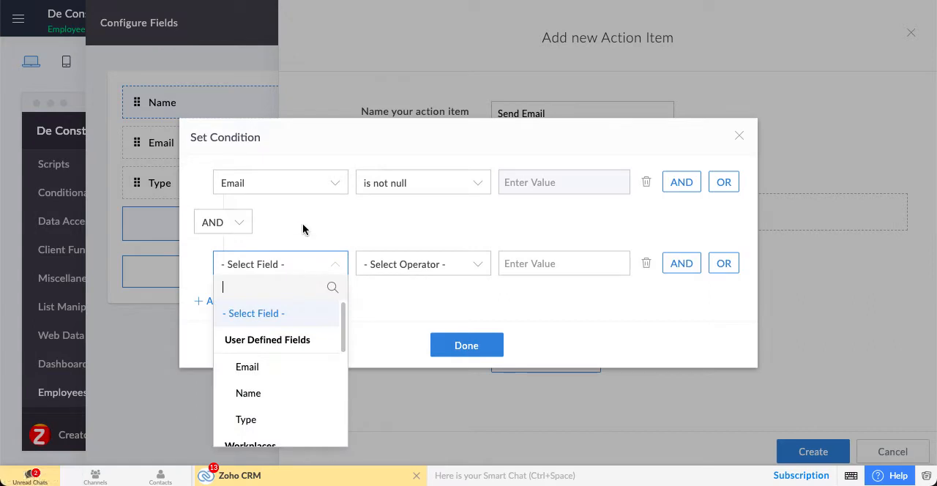
{"action": "mouse_move", "coordinate": [390, 214]}
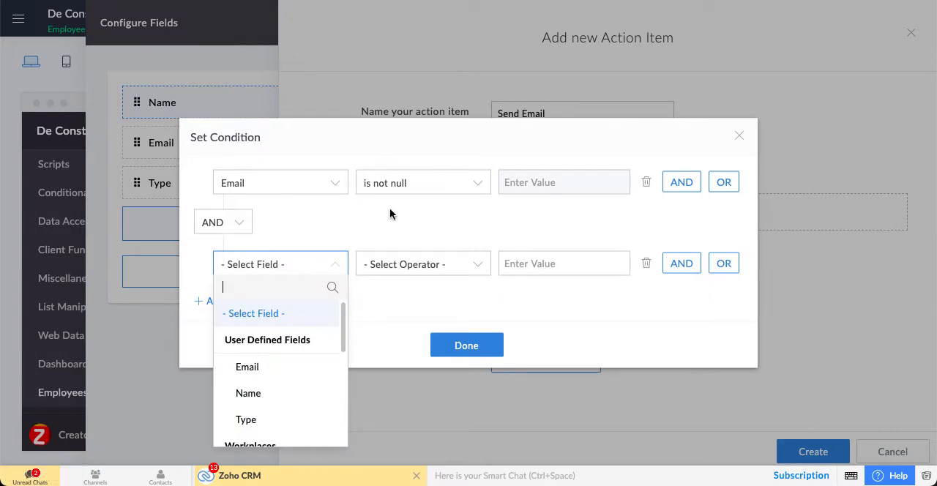
{"action": "mouse_move", "coordinate": [529, 184]}
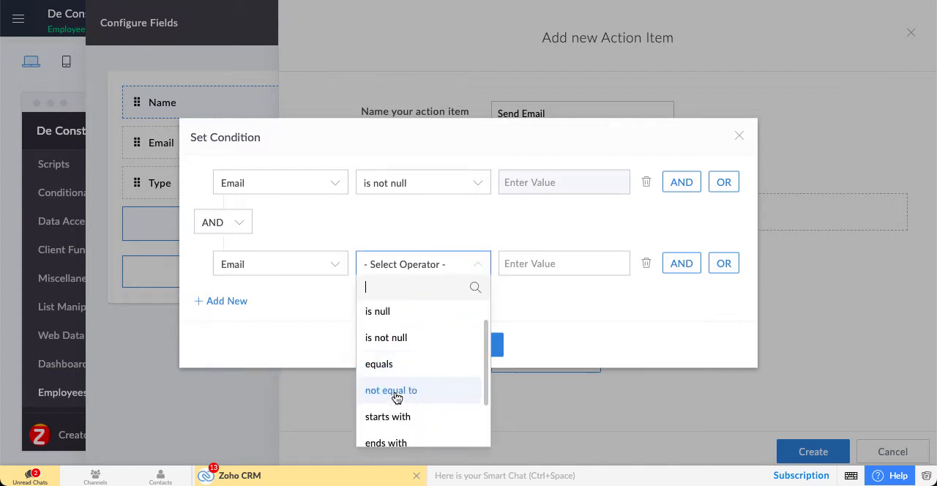
{"action": "left_click", "coordinate": [391, 389]}
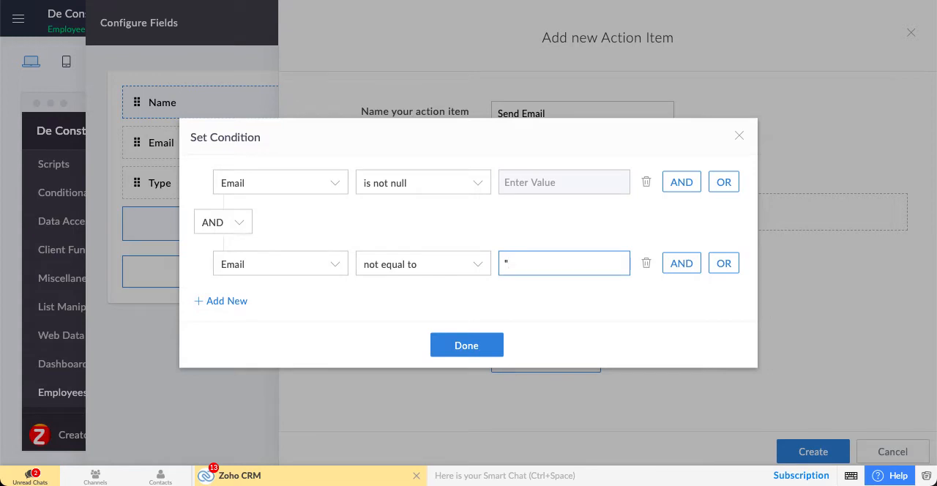
{"action": "type", "text": "\""}
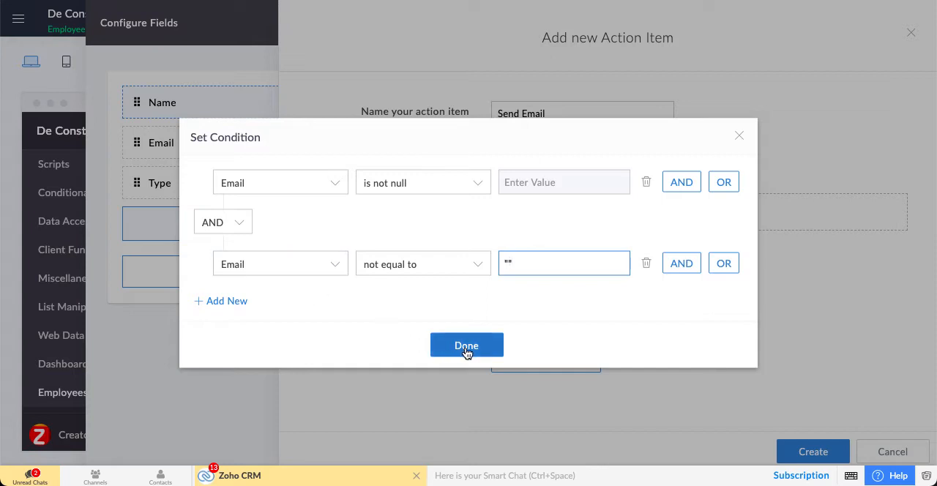
{"action": "mouse_move", "coordinate": [481, 260]}
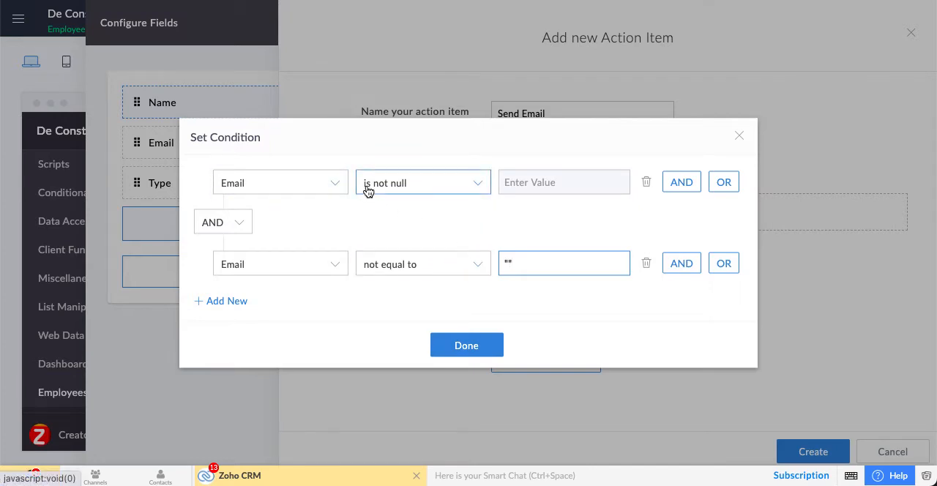
{"action": "mouse_move", "coordinate": [408, 187]}
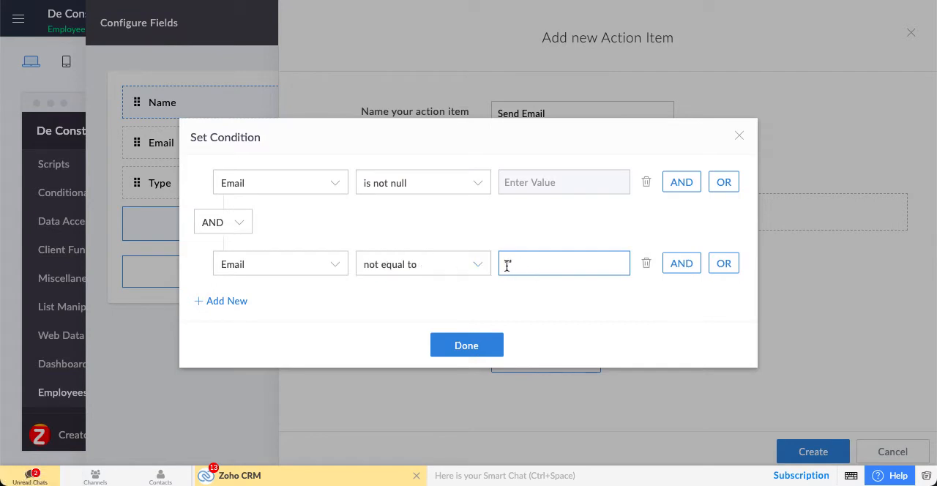
{"action": "left_click", "coordinate": [466, 345]}
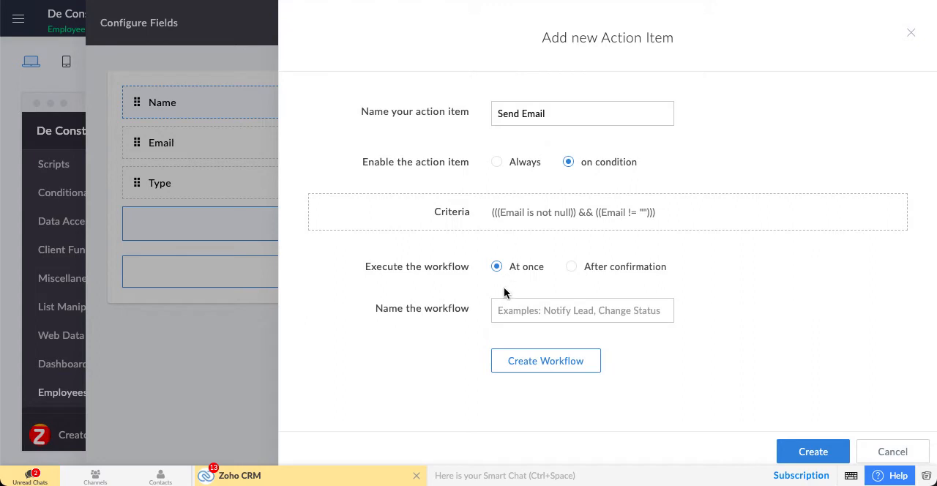
Step: Name the button's workflow EmailPush and create it, landing on its on-click actions page
{"action": "left_click", "coordinate": [544, 360]}
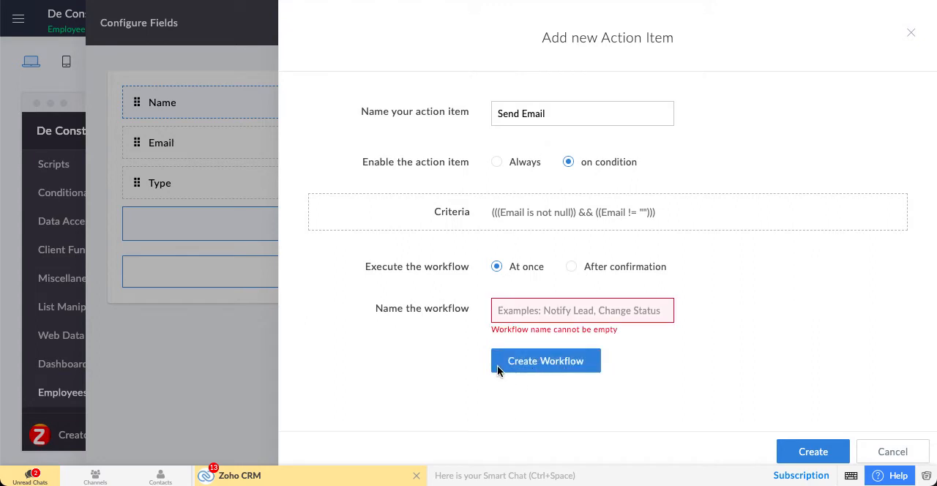
{"action": "type", "text": "Send"}
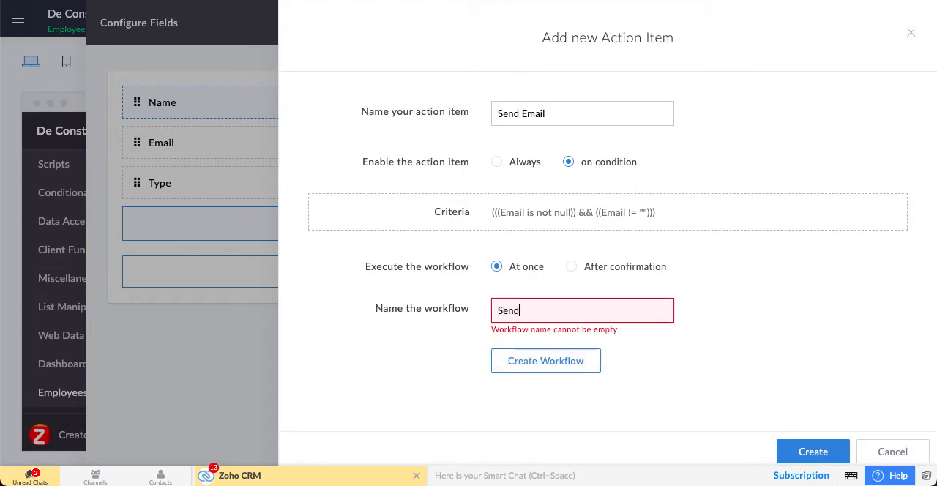
{"action": "type", "text": "EmailPush"}
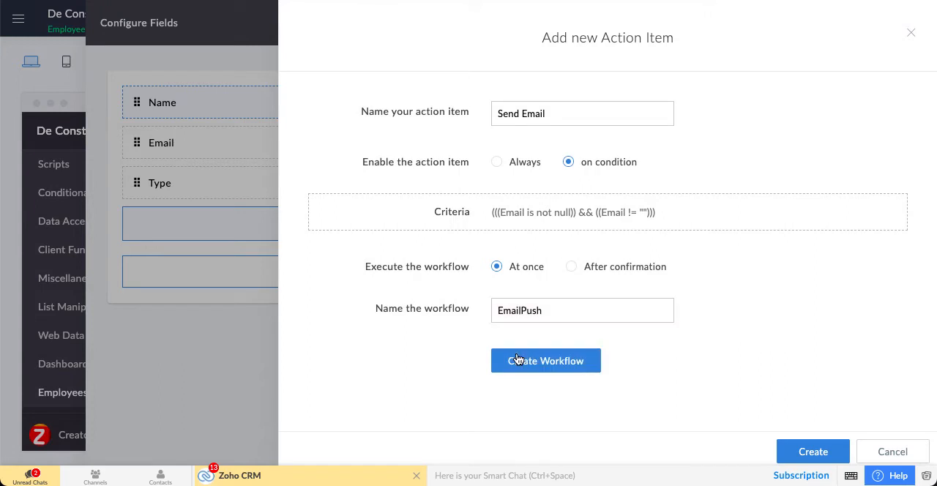
{"action": "left_click", "coordinate": [544, 360]}
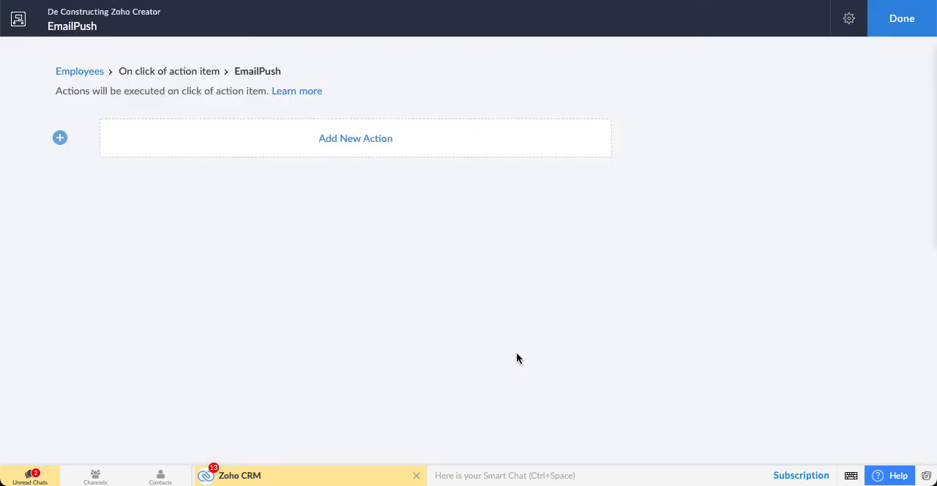
Step: Add a new action of type Deluge Script with 'Create your own', giving an empty script editor
{"action": "left_click", "coordinate": [354, 138]}
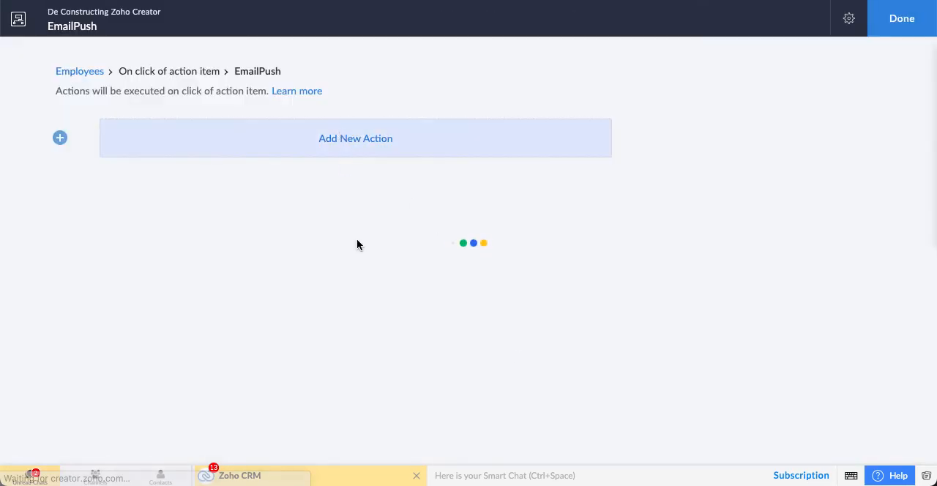
{"action": "left_click", "coordinate": [355, 138]}
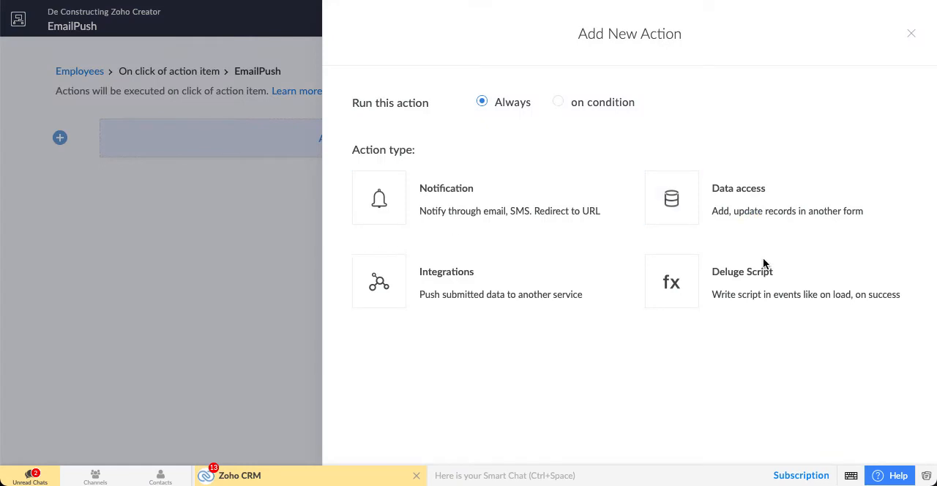
{"action": "left_click", "coordinate": [741, 281]}
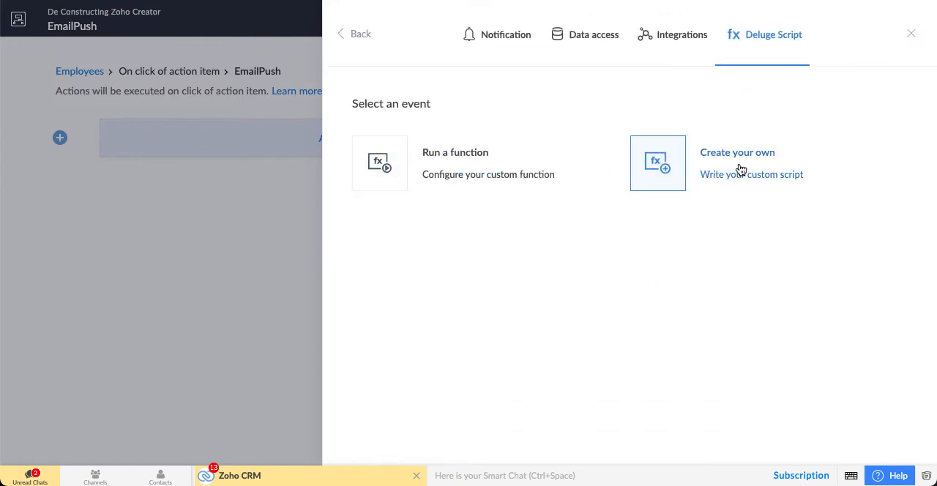
{"action": "left_click", "coordinate": [738, 163]}
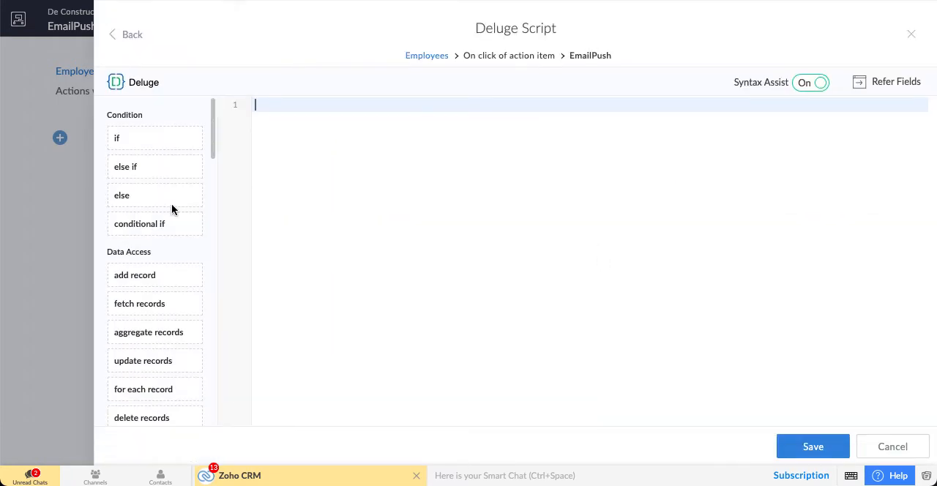
Step: Insert a sendmail statement from zoho login user id to input.Email
{"action": "scroll", "scroll_direction": "down", "scroll_amount": 3}
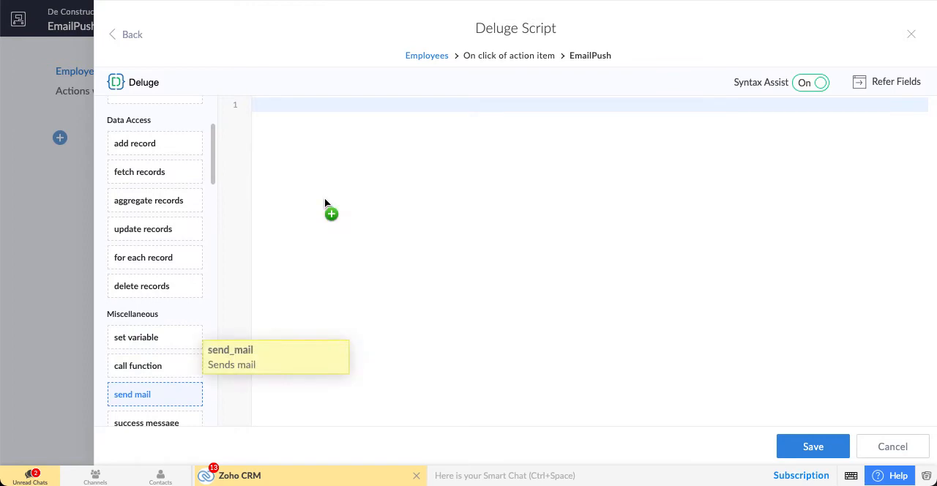
{"action": "left_click", "coordinate": [132, 395]}
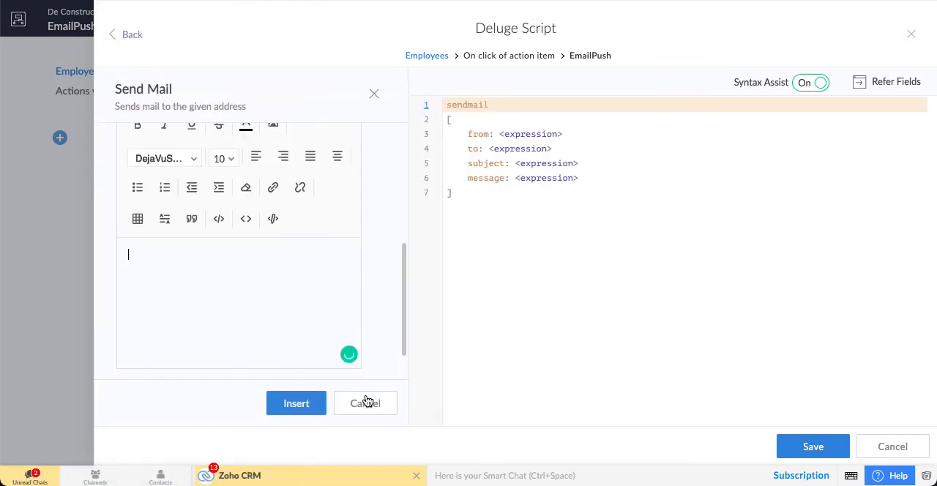
{"action": "left_click", "coordinate": [365, 402]}
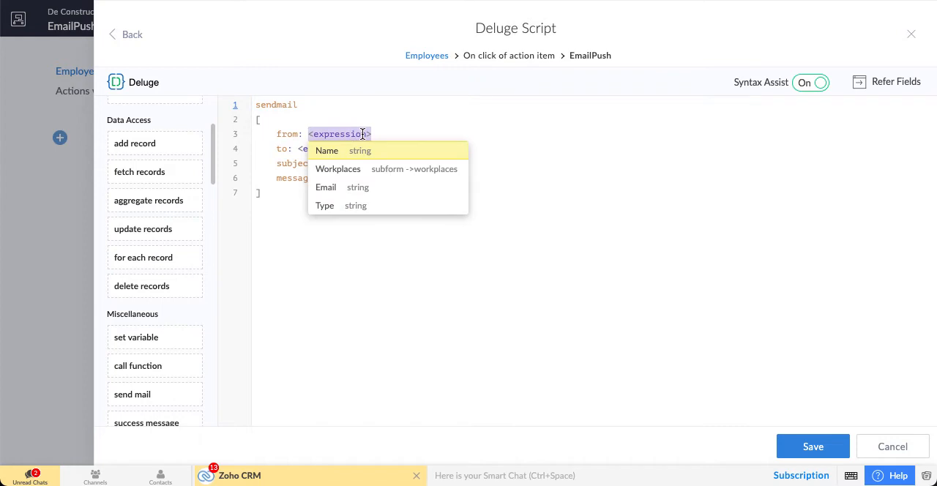
{"action": "type", "text": "zoho."}
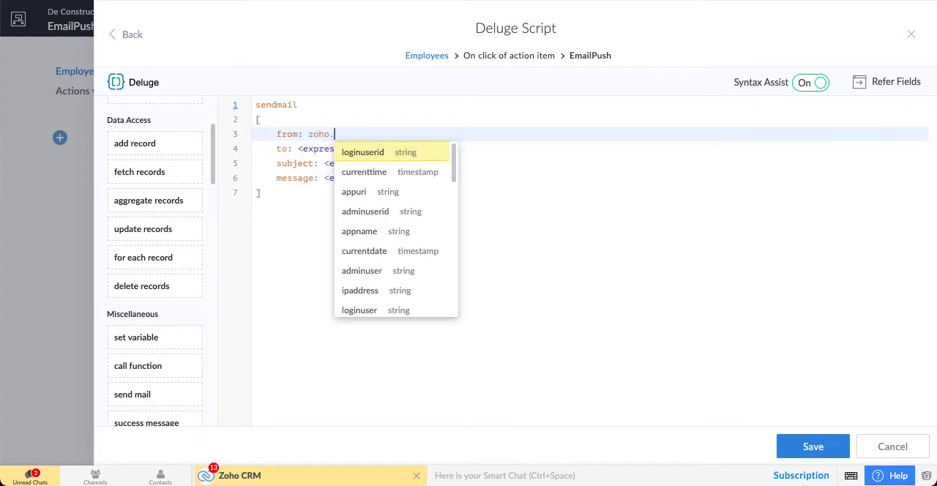
{"action": "left_click", "coordinate": [364, 211]}
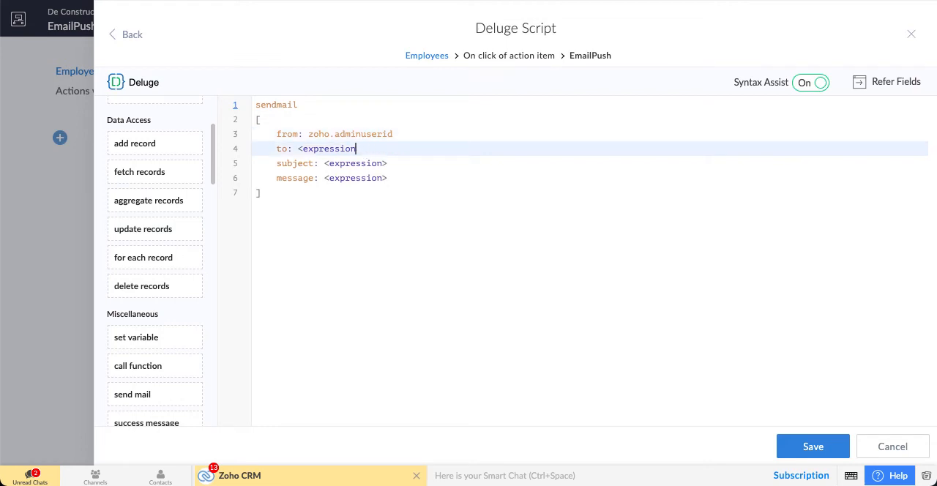
{"action": "key", "text": "Backspace"}
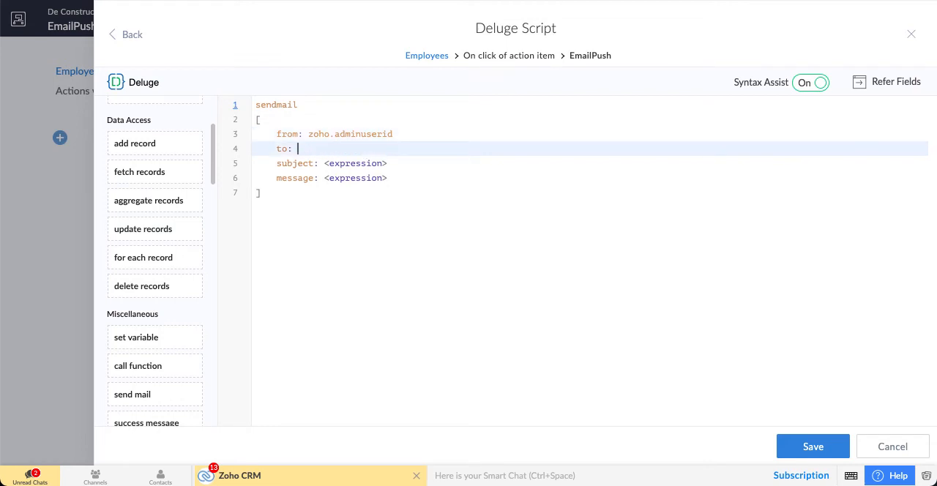
{"action": "type", "text": "input.Email"}
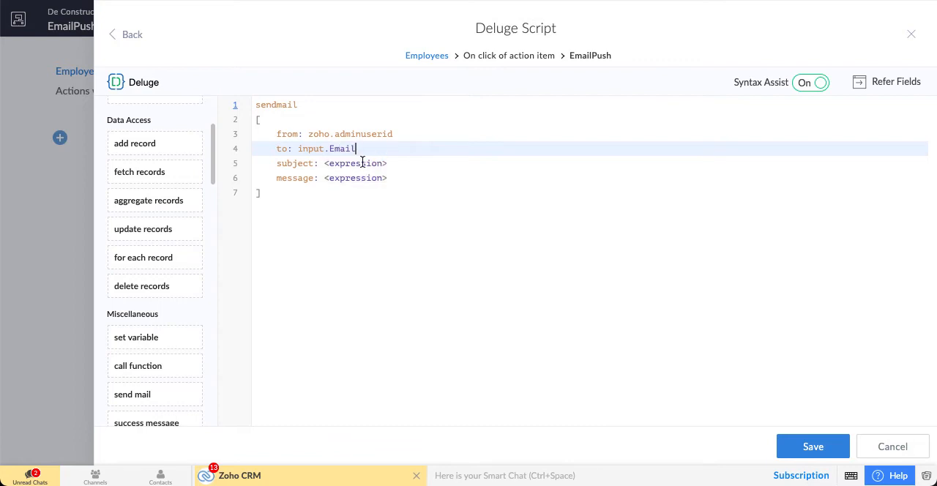
Step: Set subject "Test Email Push" and message "this is just a test", then save the script with Update
{"action": "left_click", "coordinate": [355, 164]}
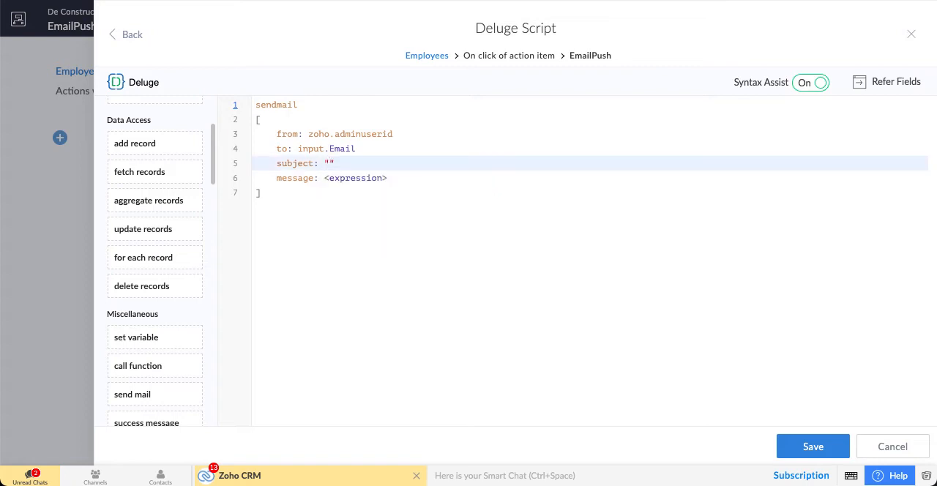
{"action": "type", "text": "Test"}
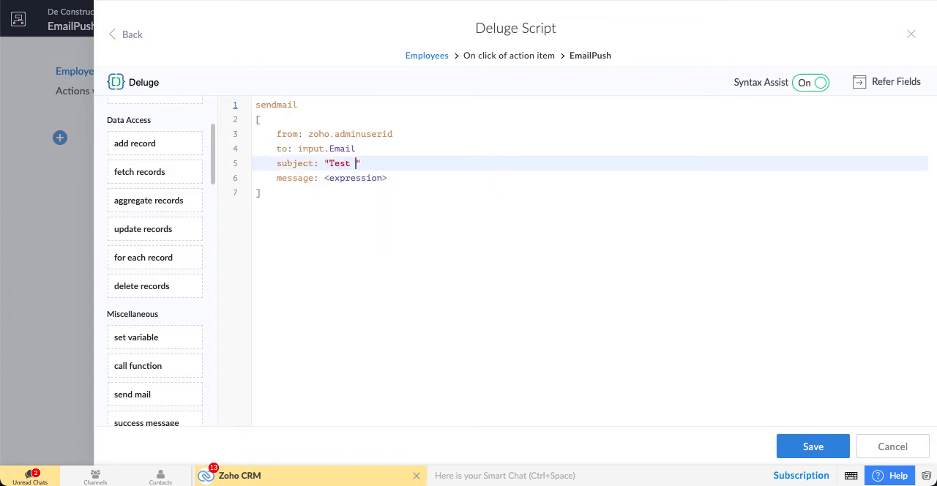
{"action": "type", "text": "Email Push"}
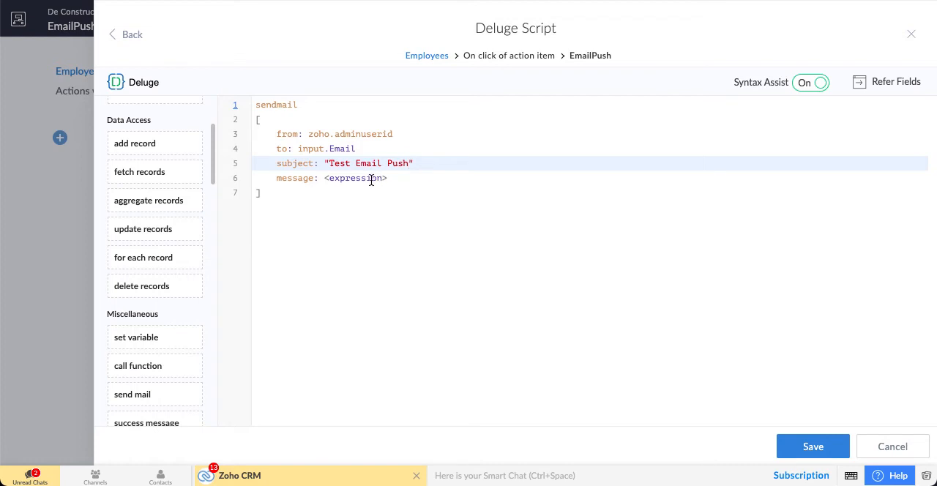
{"action": "type", "text": "2"}
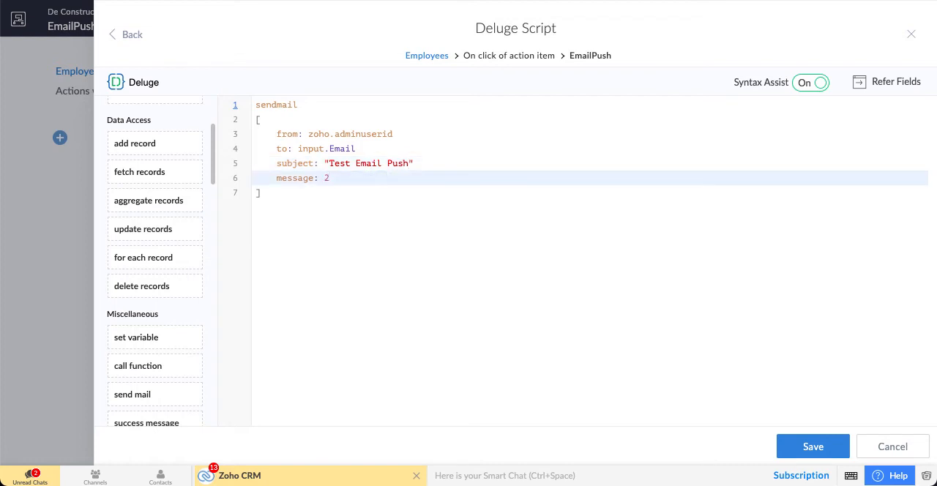
{"action": "type", "text": "\"this \""}
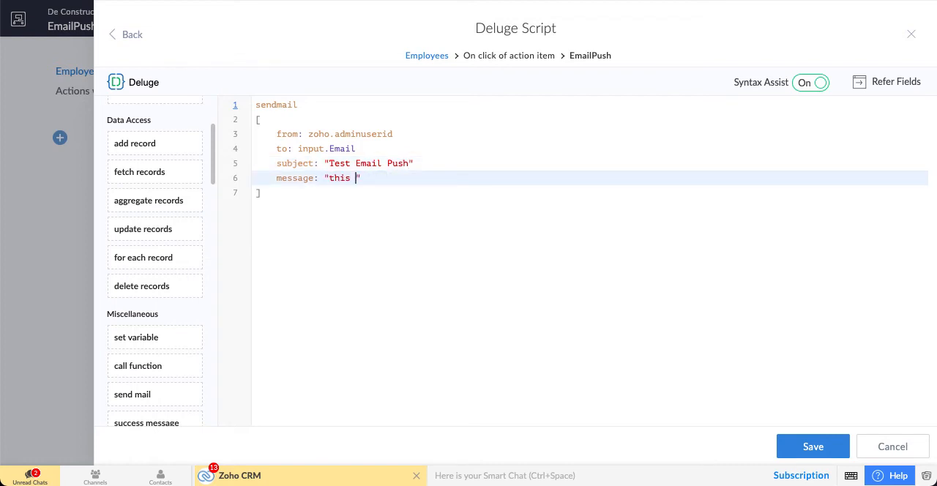
{"action": "type", "text": "is just a test"}
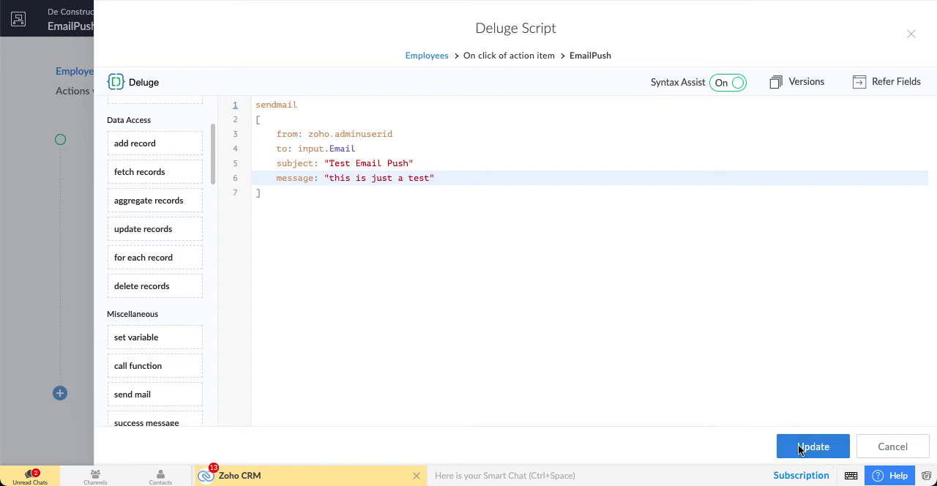
{"action": "left_click", "coordinate": [812, 446]}
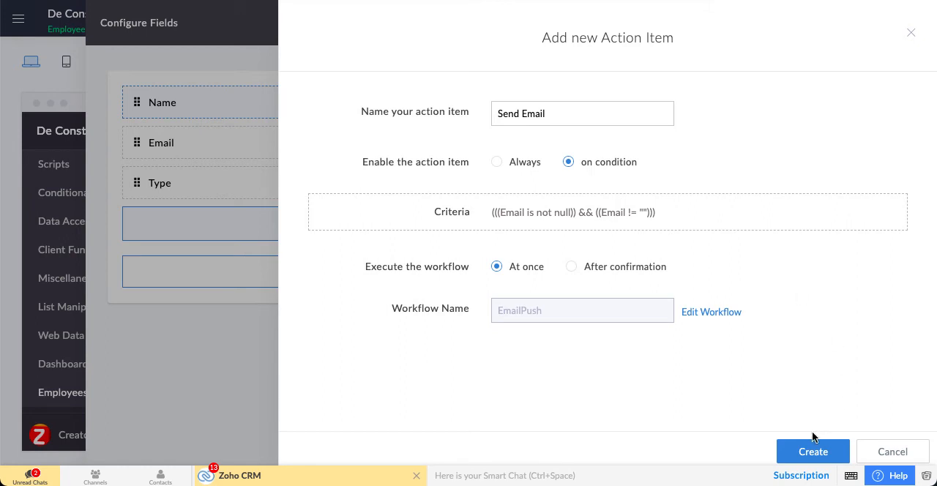
Step: Create the Send Email action item so it appears in the Employees report's field list
{"action": "left_click", "coordinate": [810, 451]}
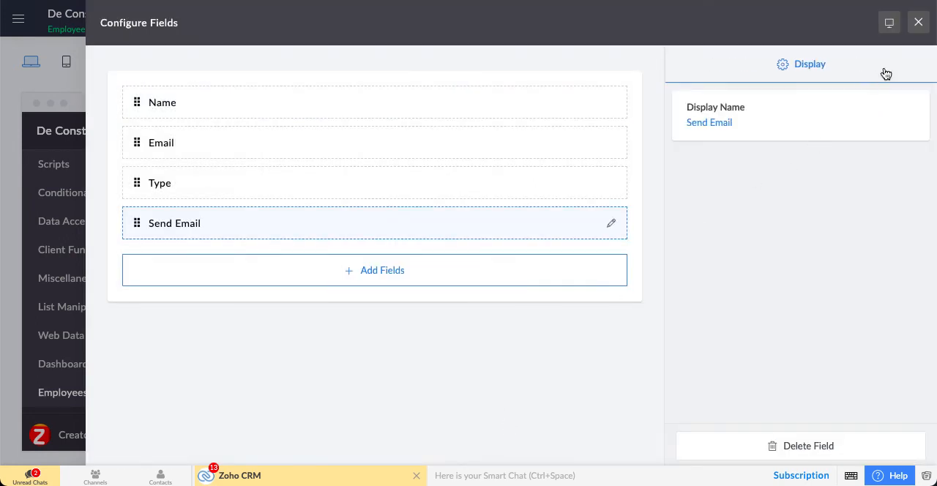
{"action": "left_click", "coordinate": [918, 22]}
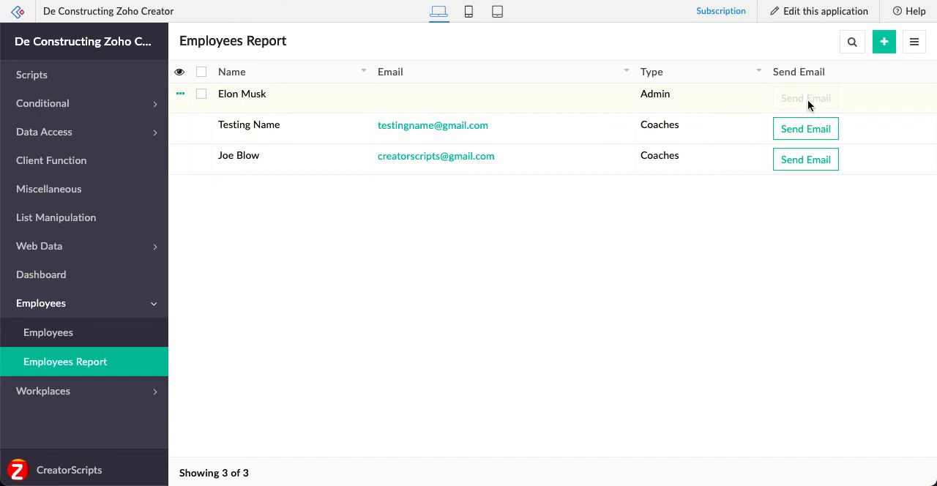
{"action": "mouse_move", "coordinate": [397, 101]}
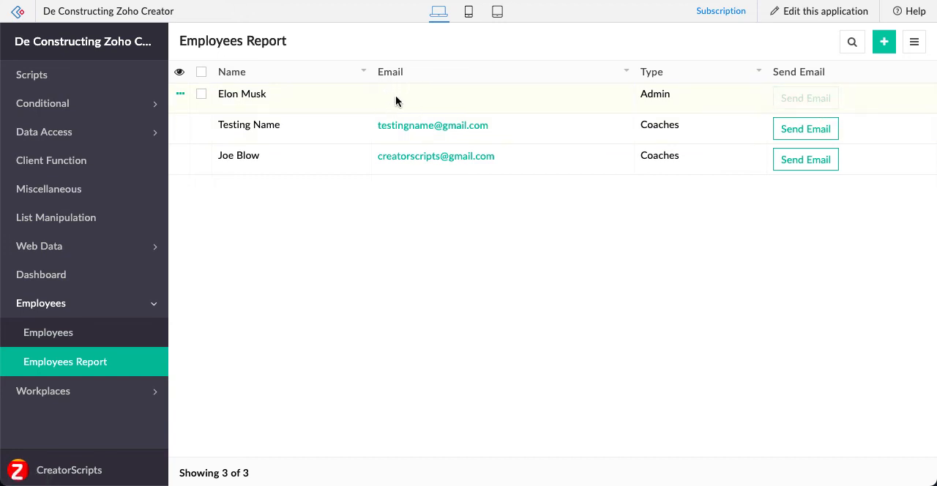
{"action": "mouse_move", "coordinate": [806, 158]}
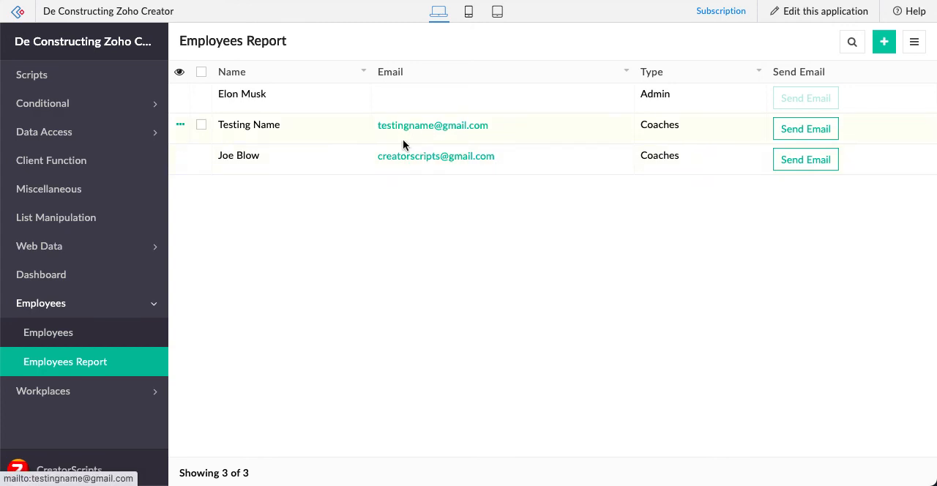
{"action": "mouse_move", "coordinate": [421, 161]}
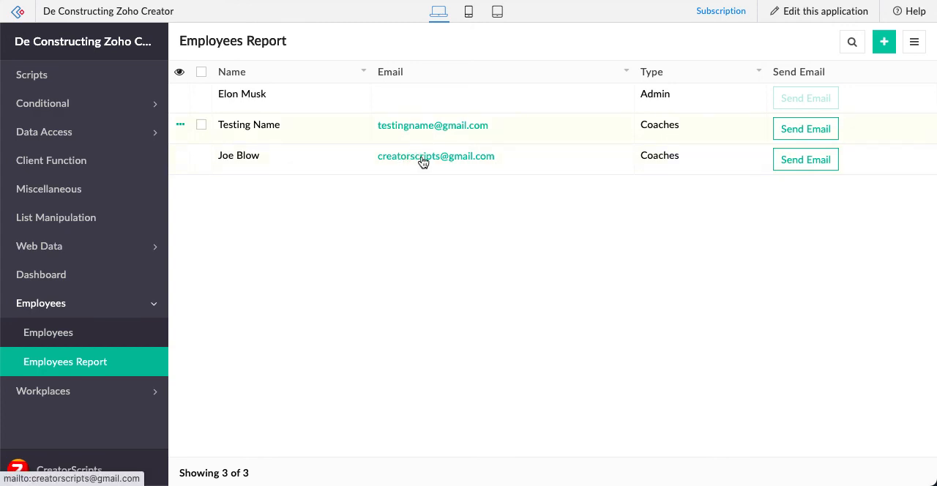
{"action": "mouse_move", "coordinate": [436, 190]}
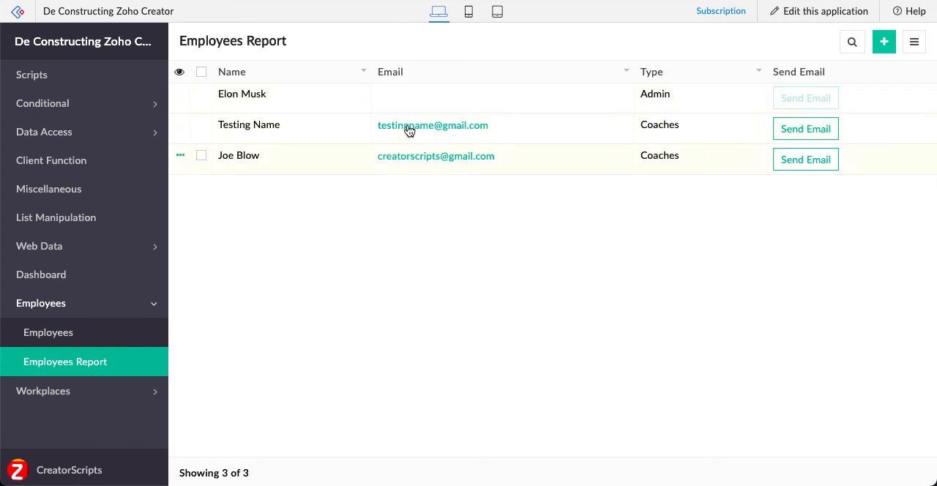
{"action": "mouse_move", "coordinate": [417, 260]}
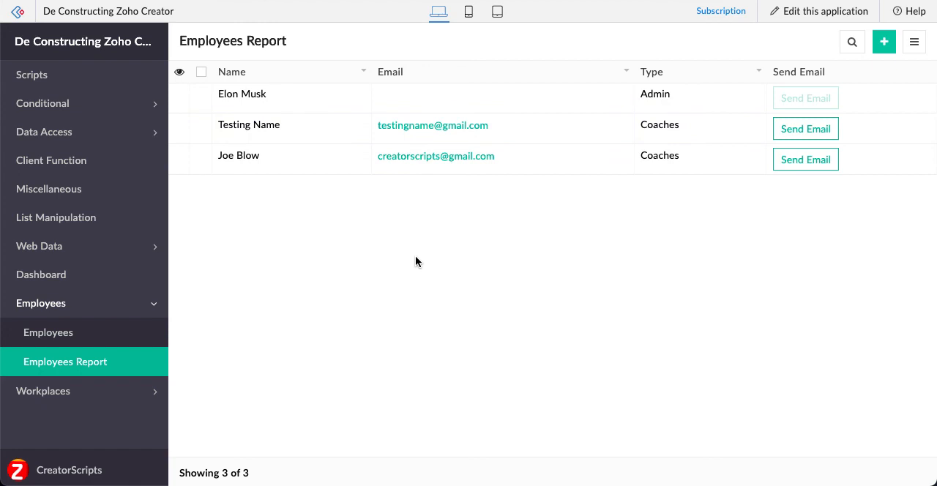
{"action": "mouse_move", "coordinate": [805, 129]}
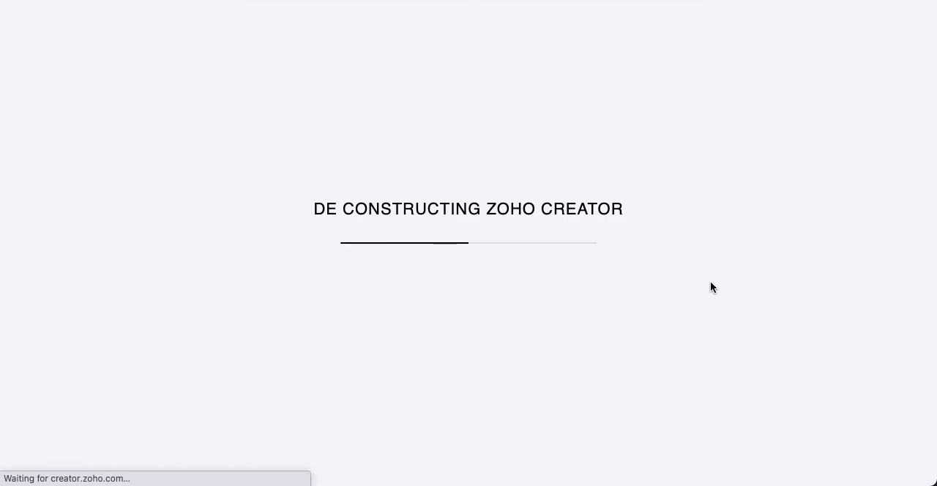
{"action": "mouse_move", "coordinate": [594, 307]}
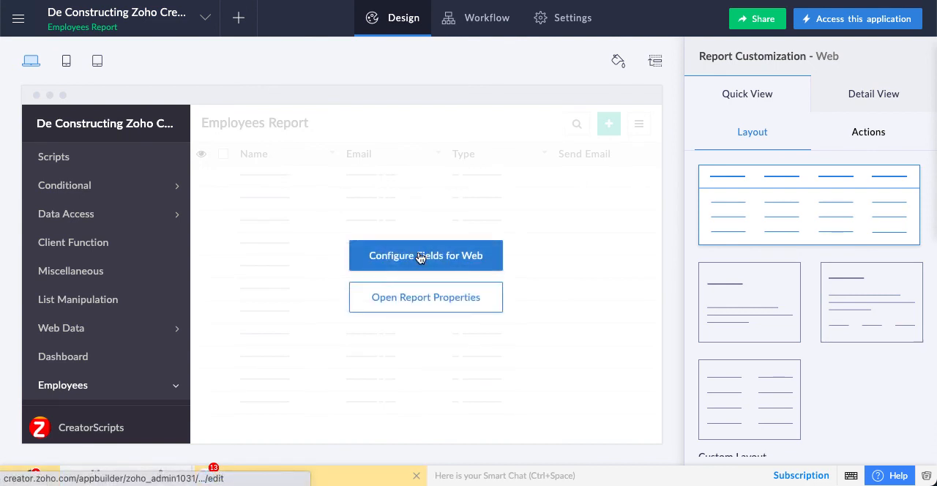
Step: Reopen Configure Fields for Web and the Send Email action item's settings showing its criteria
{"action": "left_click", "coordinate": [425, 255]}
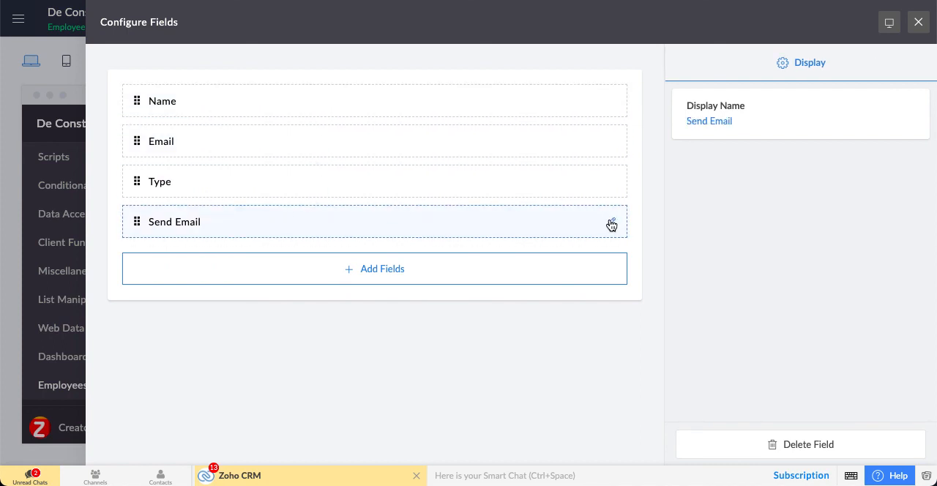
{"action": "left_click", "coordinate": [611, 223]}
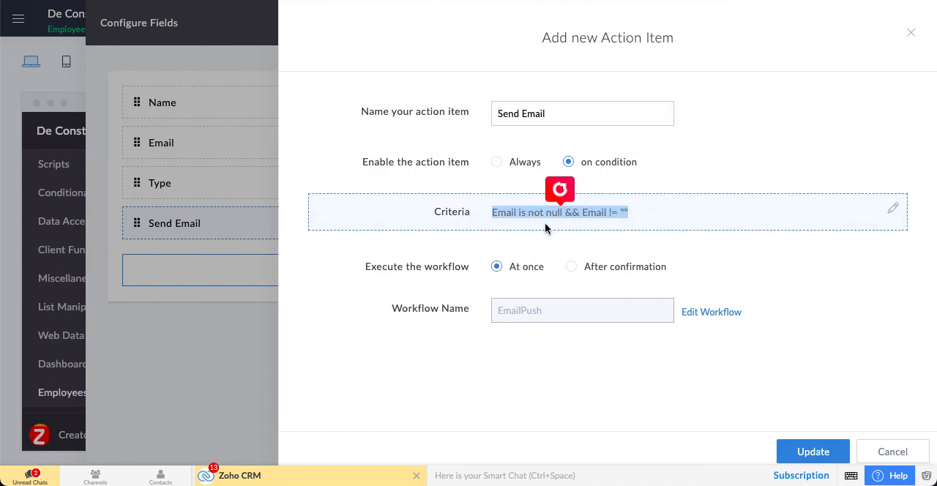
{"action": "mouse_move", "coordinate": [518, 224]}
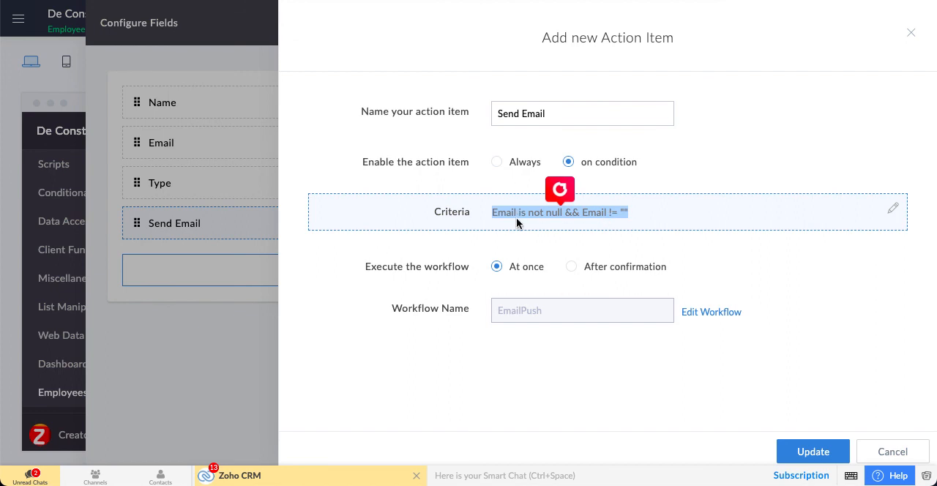